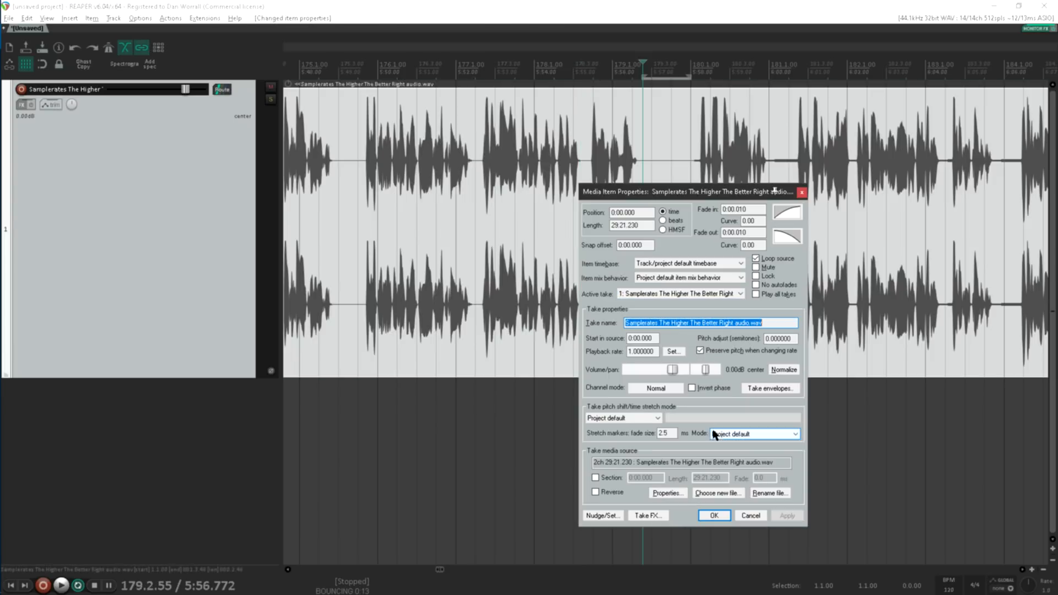
- View the WAV source info, confirming 44.1 kHz 16-bit stereo, then close it
left_click(667, 493)
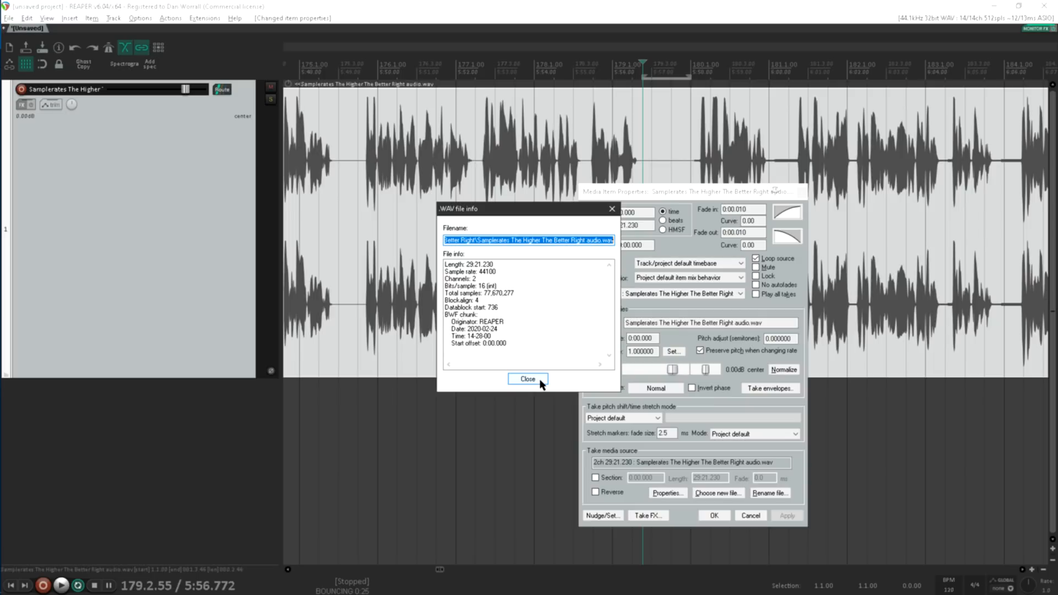
left_click(528, 378)
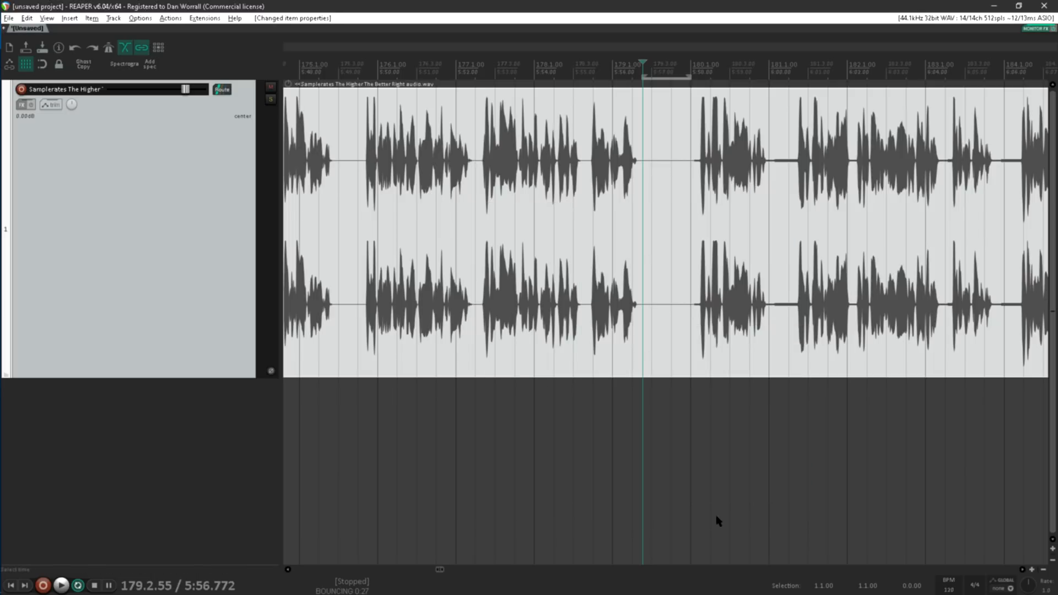
mouse_move(584, 218)
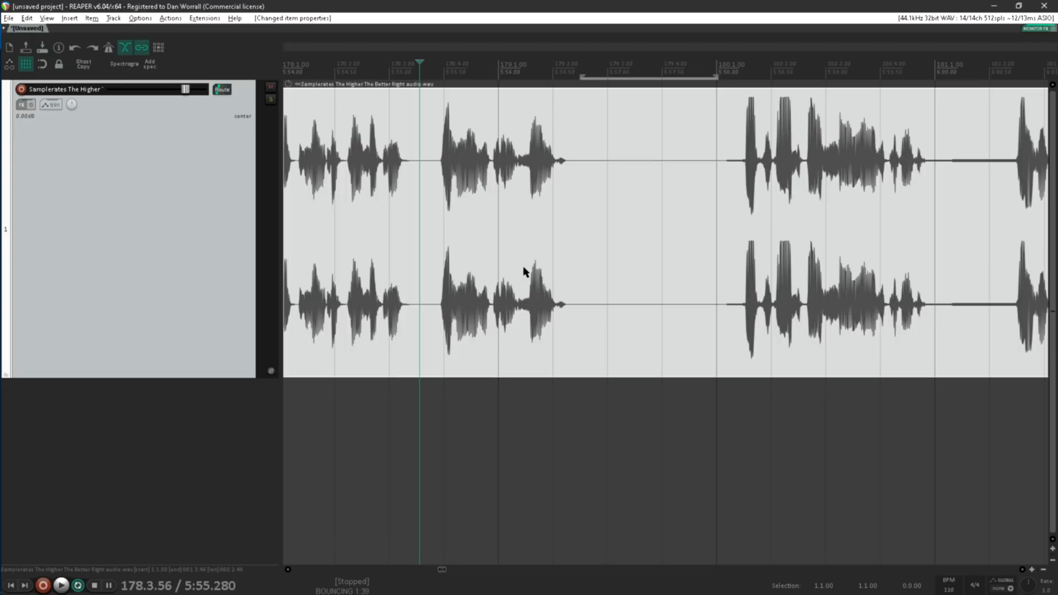
- Start playback of the audio item from the transport
left_click(60, 585)
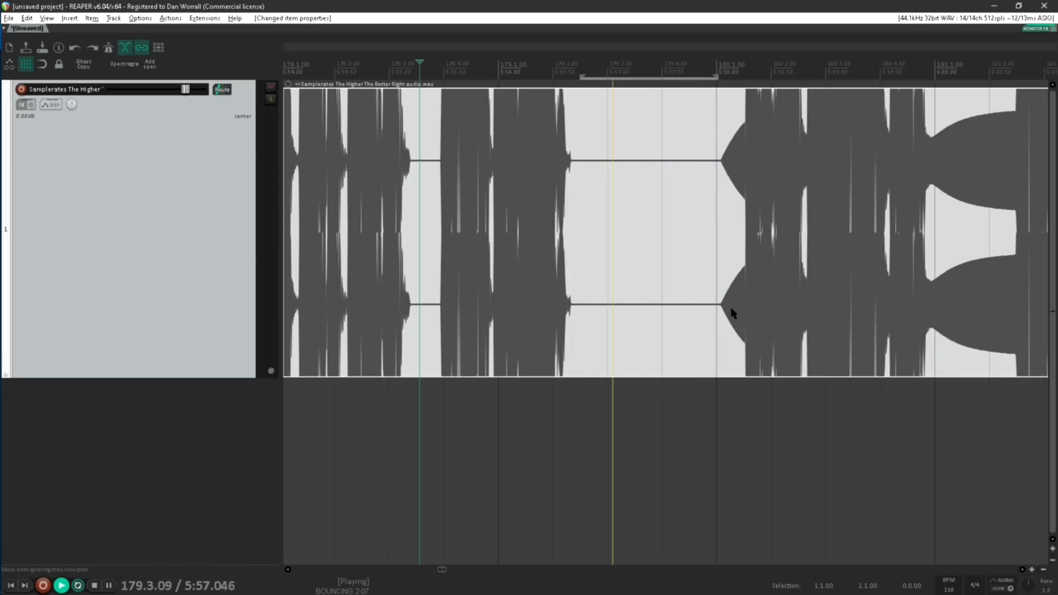
- Set the track volume to +60 dB in the routing window and close it
left_click(222, 88)
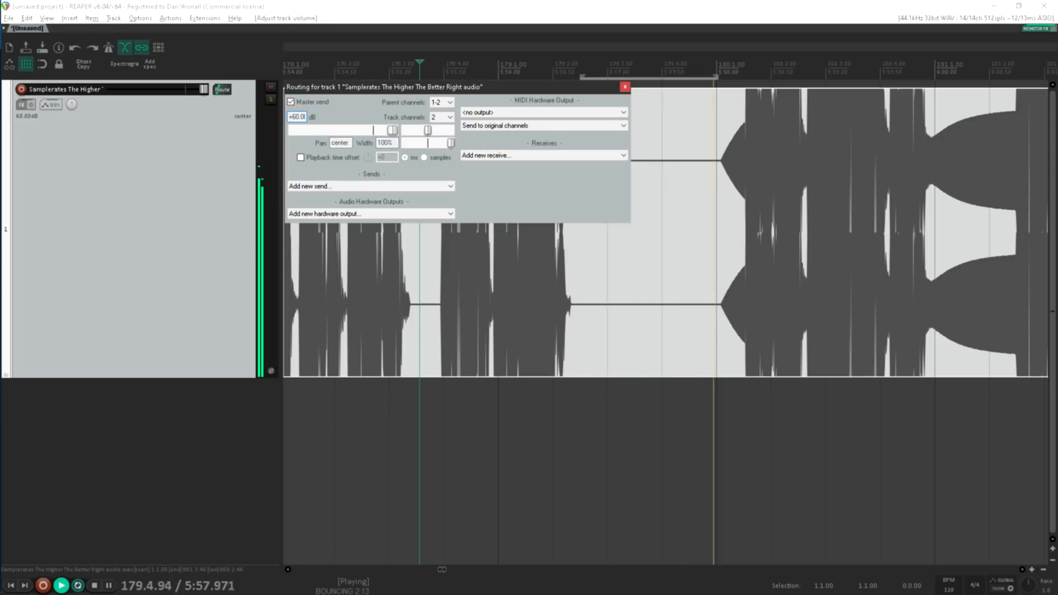
left_click(623, 87)
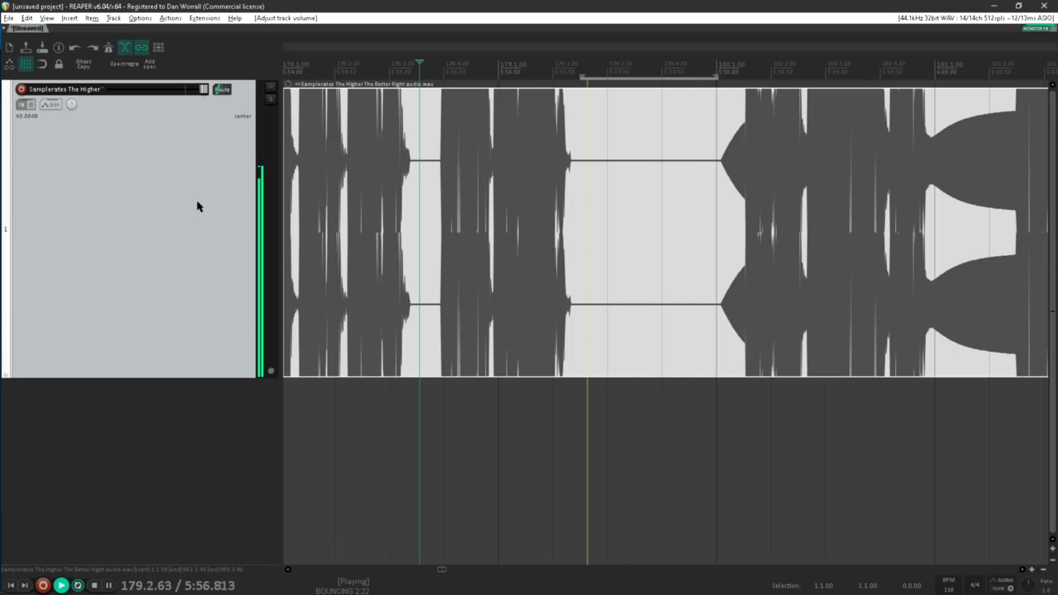
left_click(24, 104)
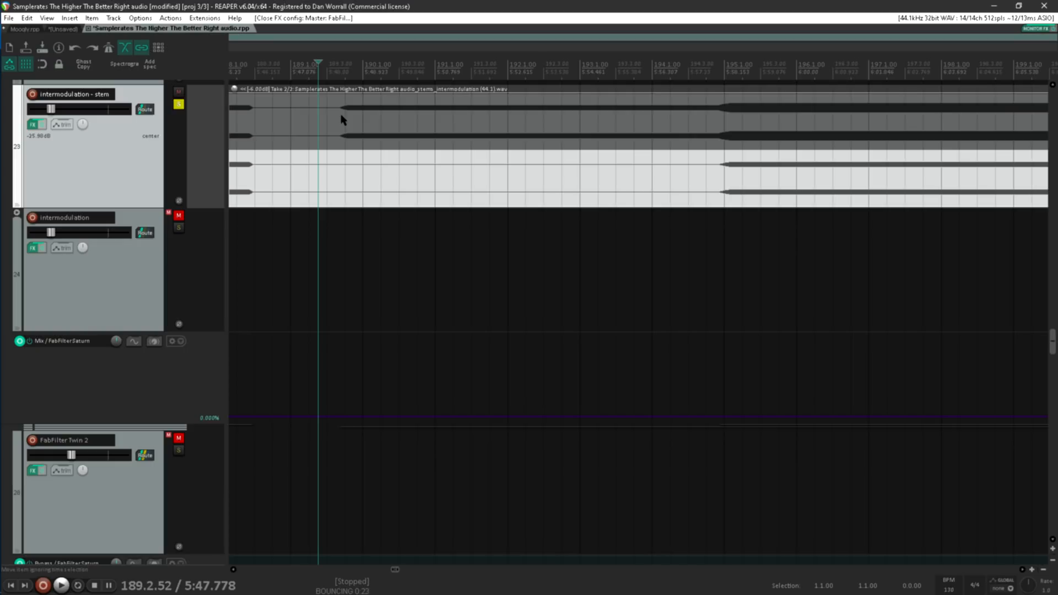
mouse_move(344, 168)
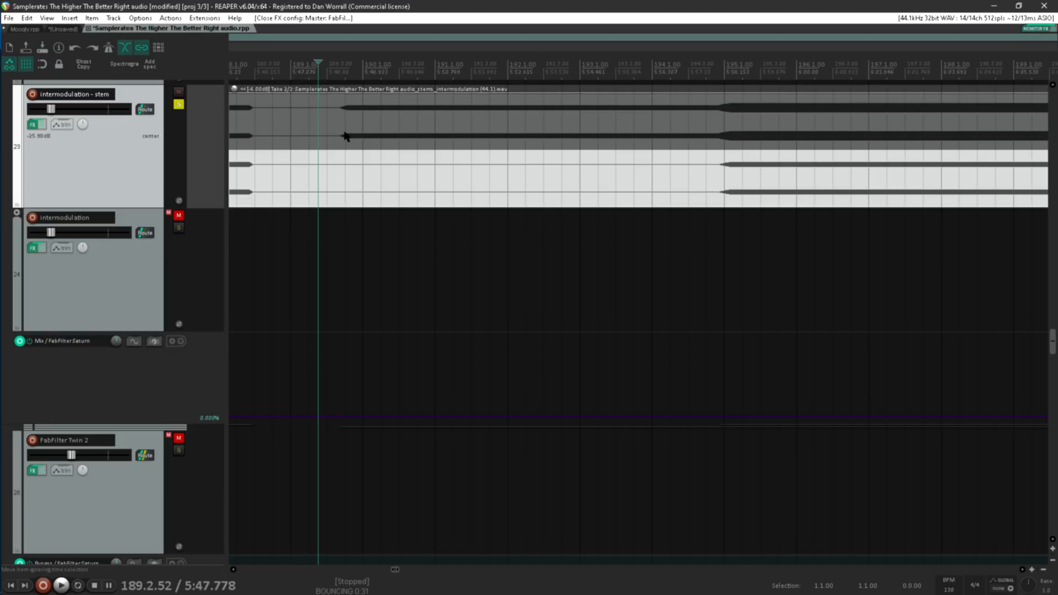
mouse_move(706, 134)
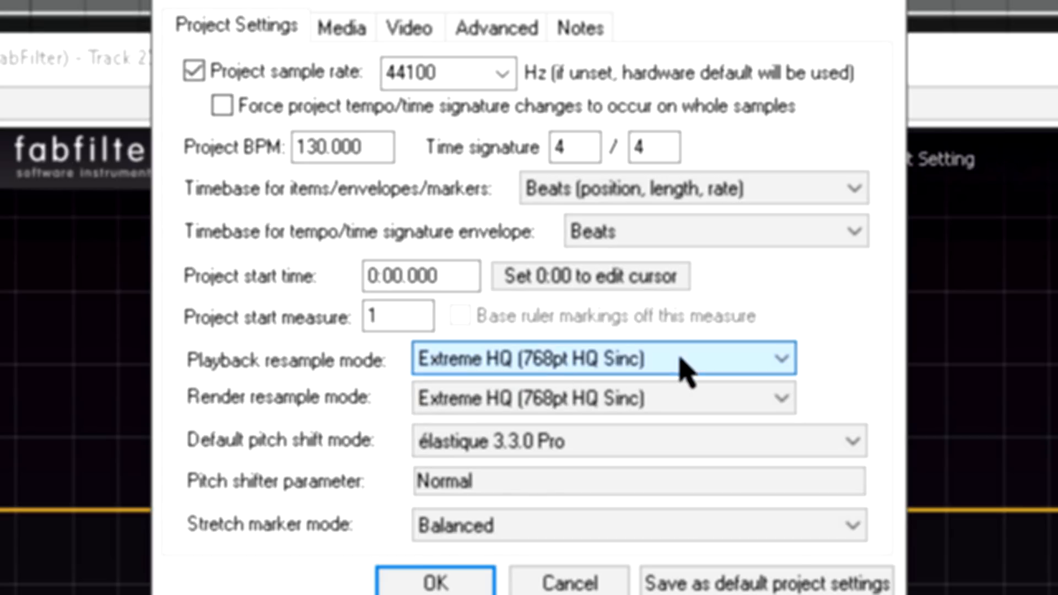
- Open the Playback resample mode list to show all resampling options
left_click(601, 358)
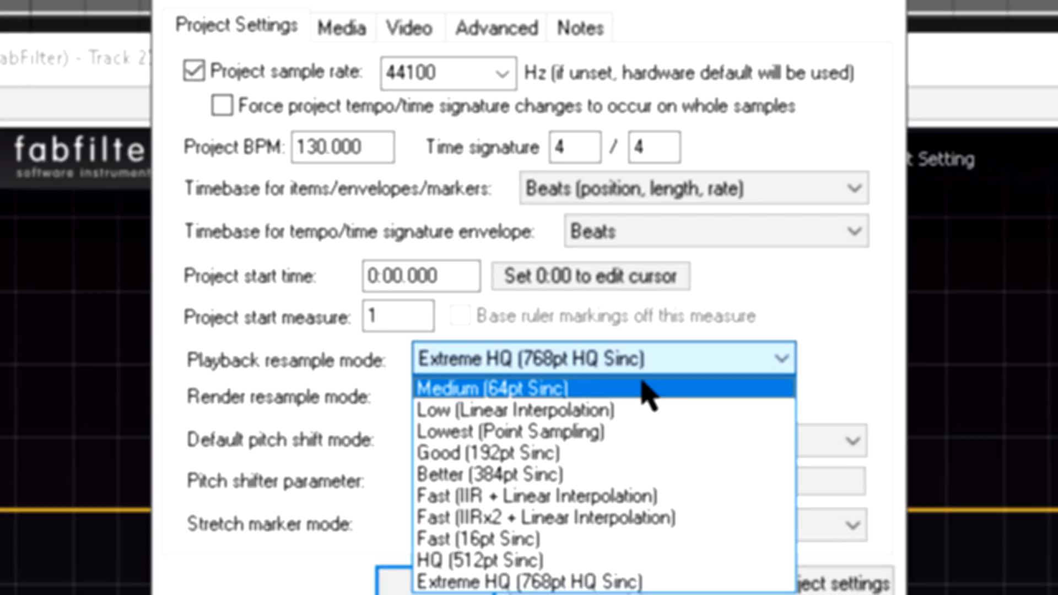
mouse_move(647, 394)
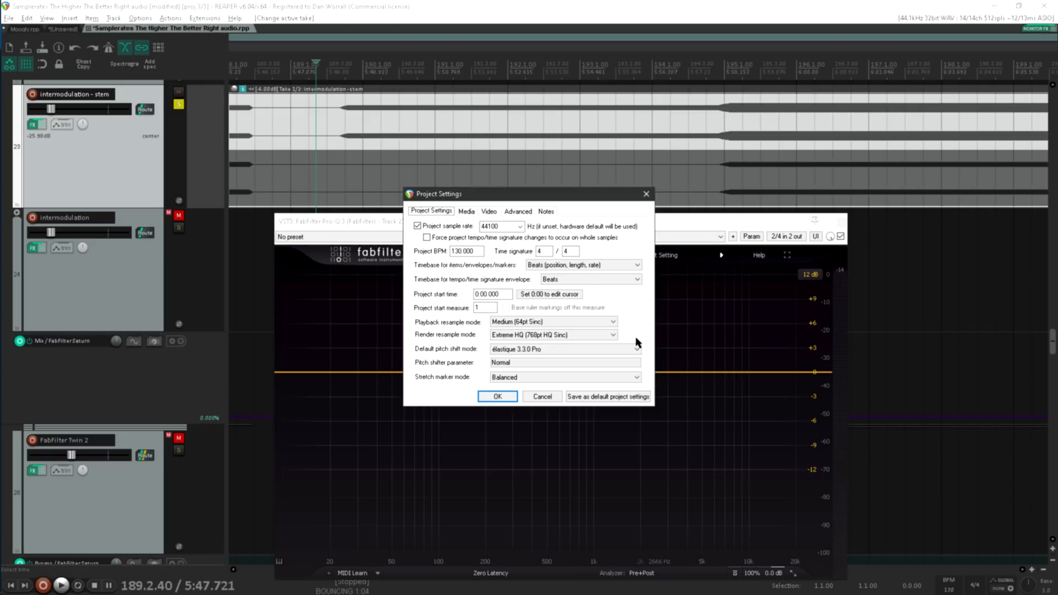
- Set the playback resample mode to Lowest (Point Sampling)
left_click(553, 322)
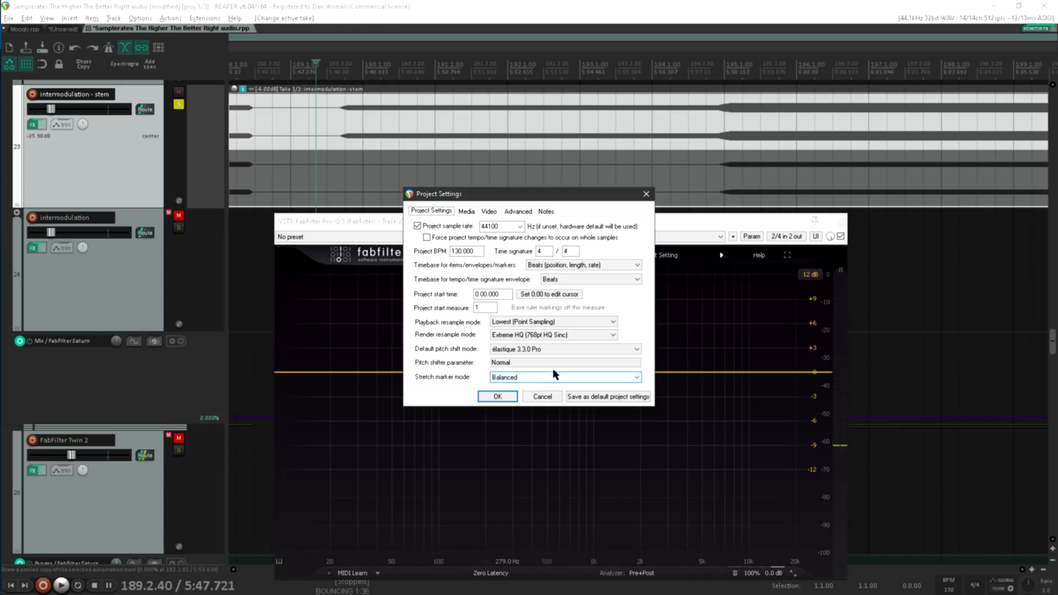
- Choose Extreme HQ (768pt HQ Sinc) playback resampling, then cancel Project Settings
left_click(553, 322)
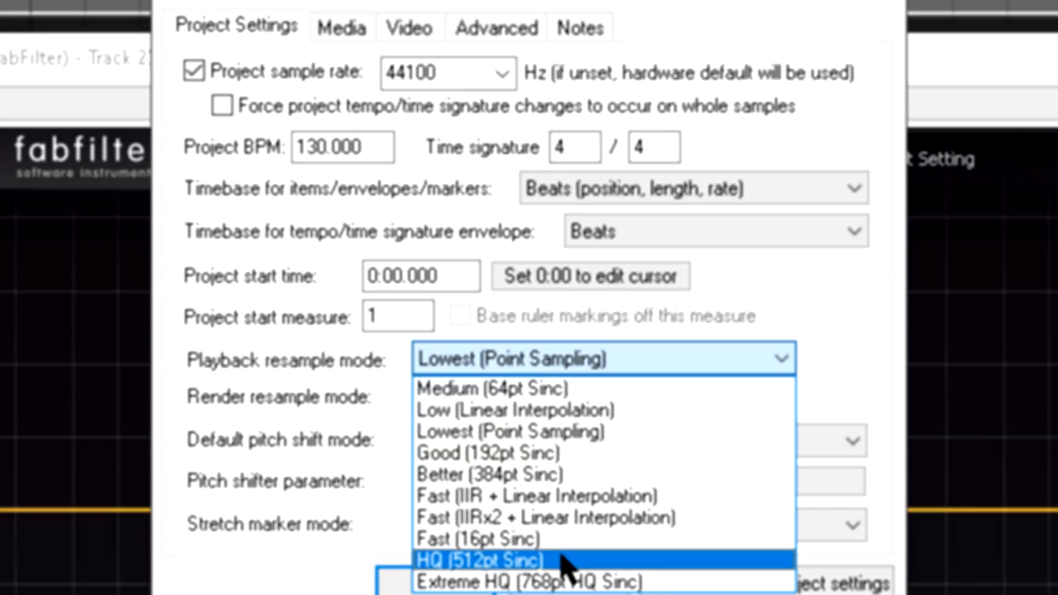
mouse_move(568, 570)
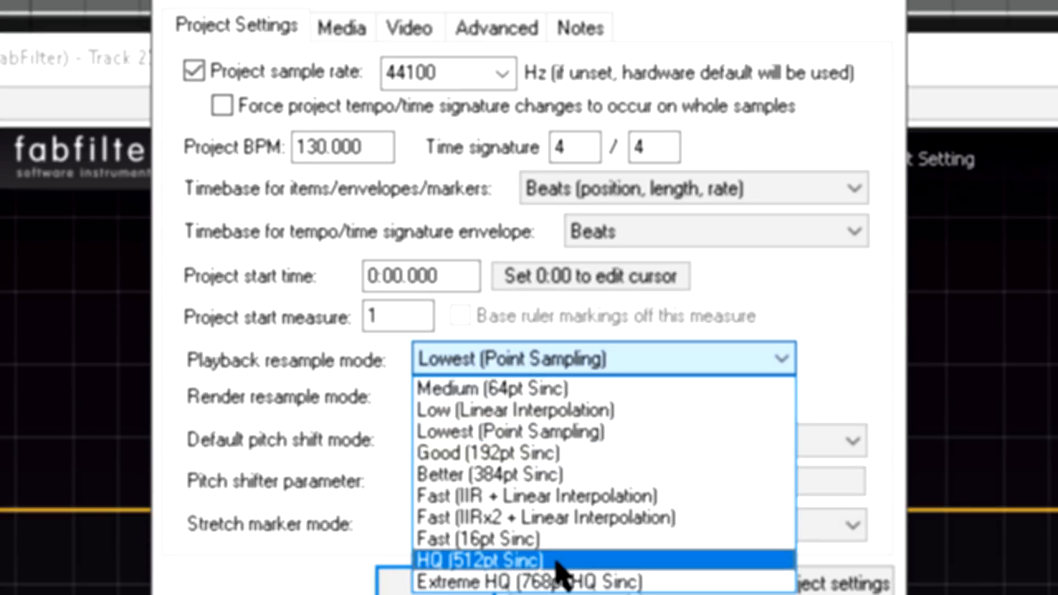
left_click(530, 581)
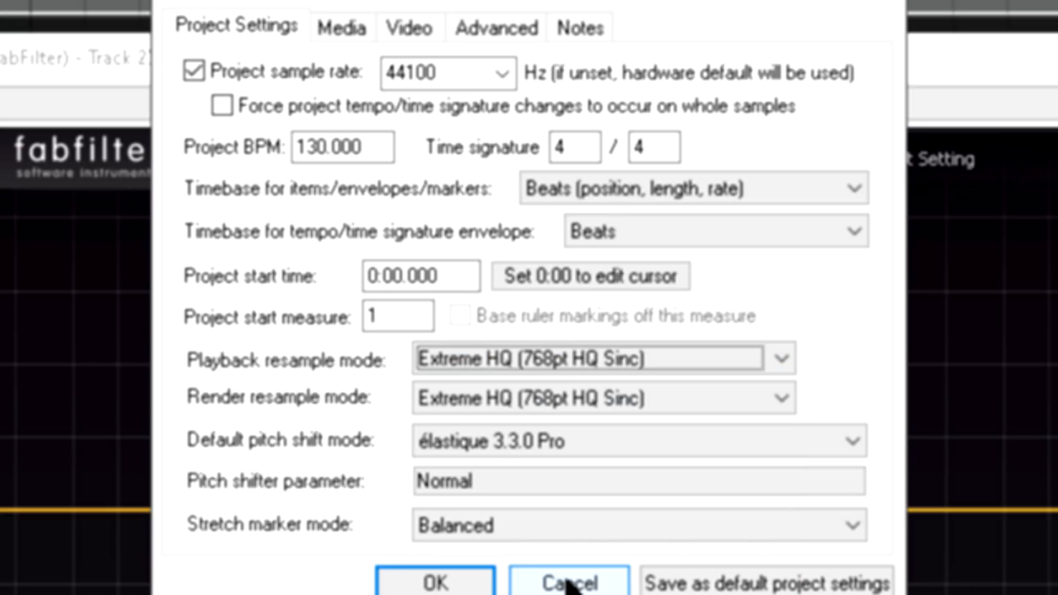
left_click(566, 583)
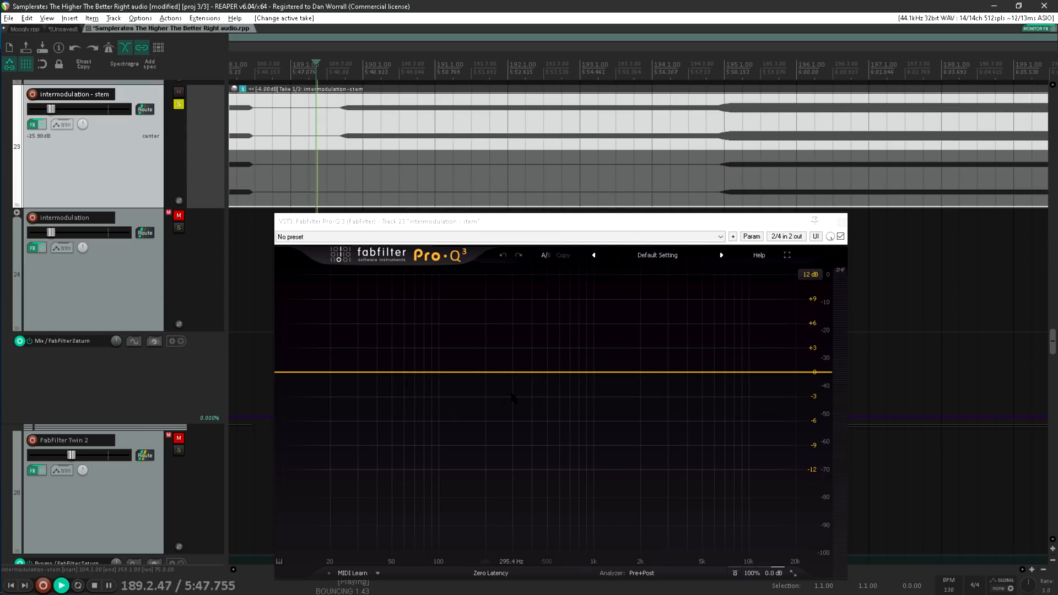